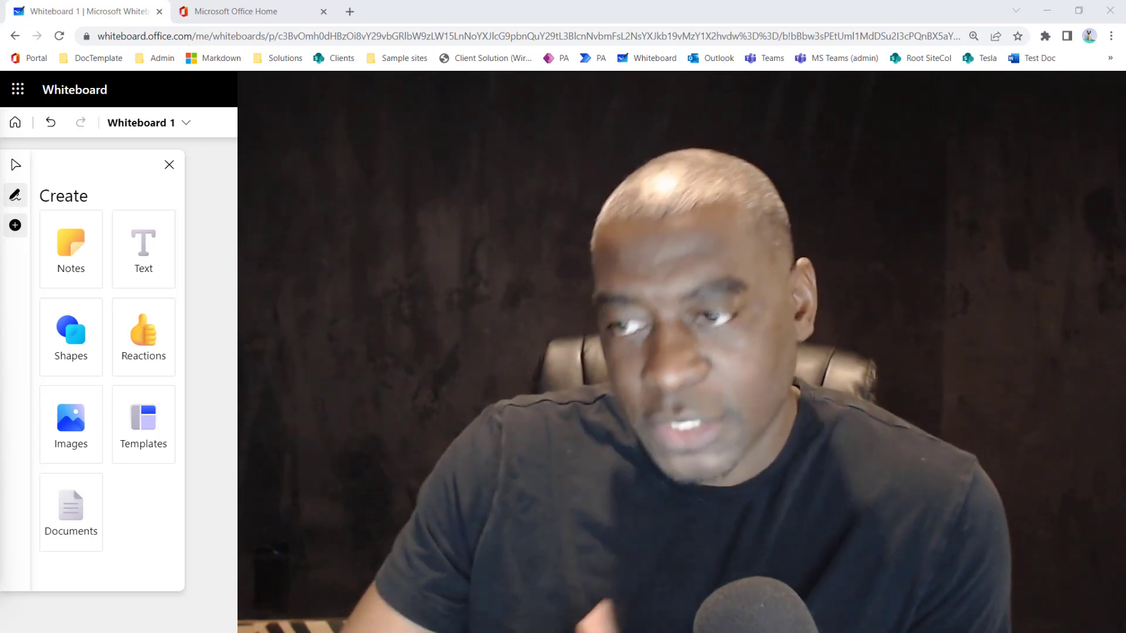
# Place an empty text entry on the blank canvas of Whiteboard 1.
pyautogui.click(15, 194)
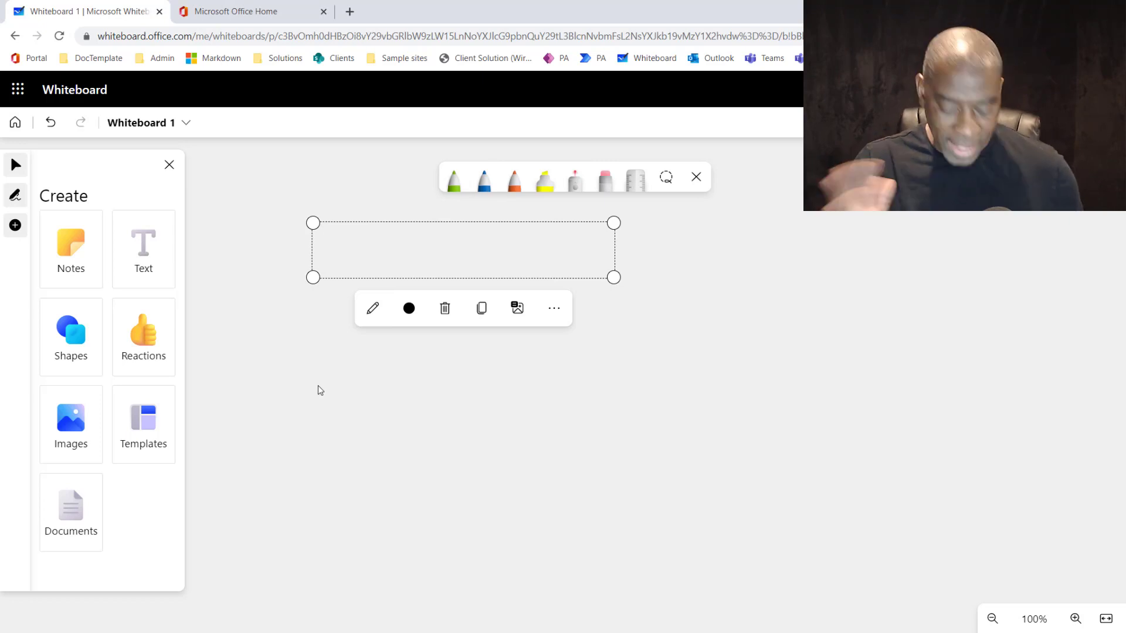
# Write the 'Power Platform' heading with colored entries Power Apps, Automate, BI, Pages and Virtual Agent beneath.
pyautogui.write('Power Platform')
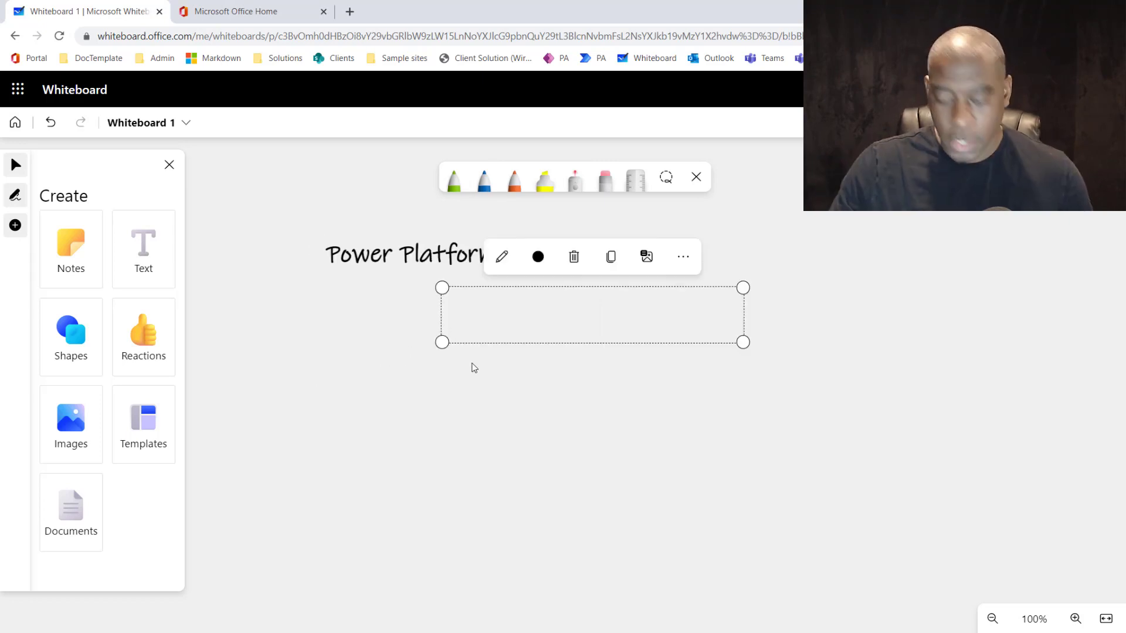
pyautogui.write('Power Ap')
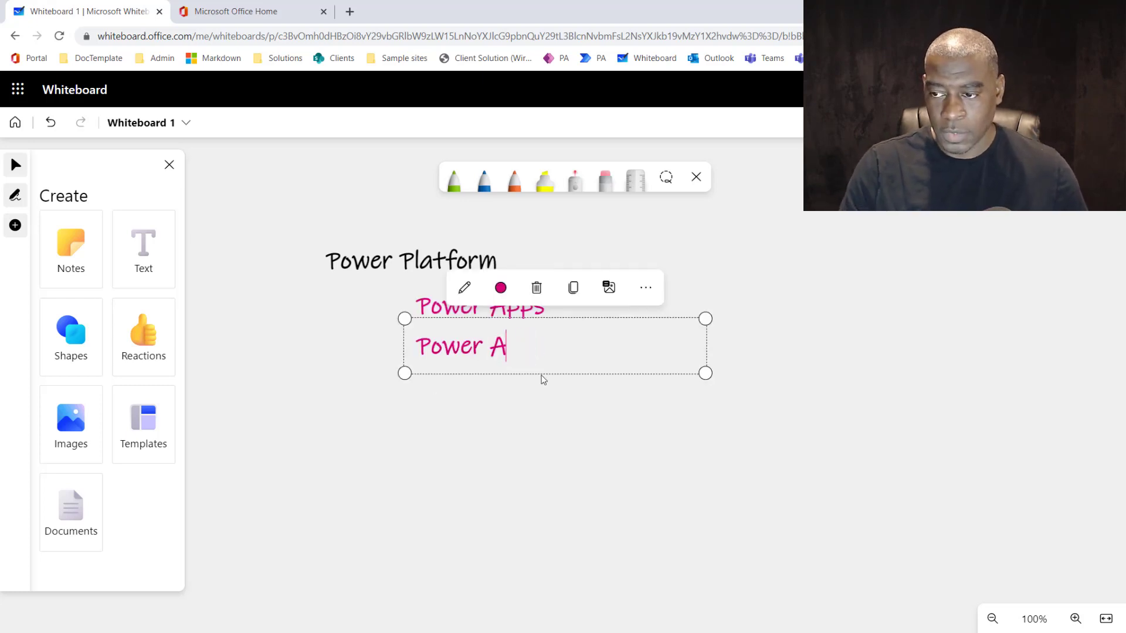
pyautogui.write('utomate')
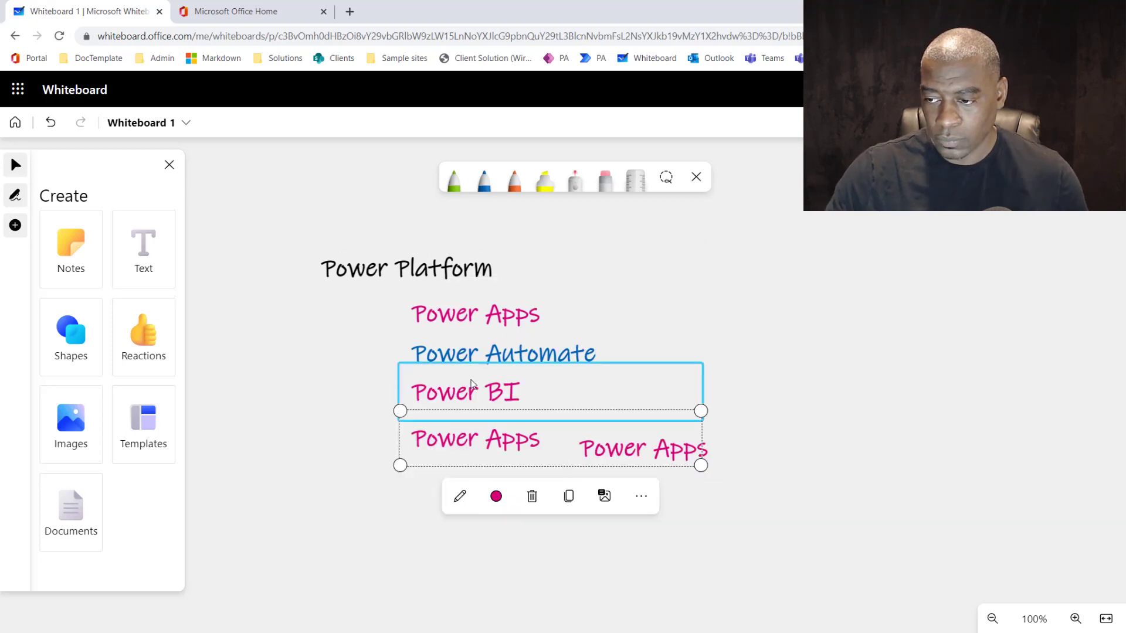
pyautogui.click(496, 496)
pyautogui.write('Page')
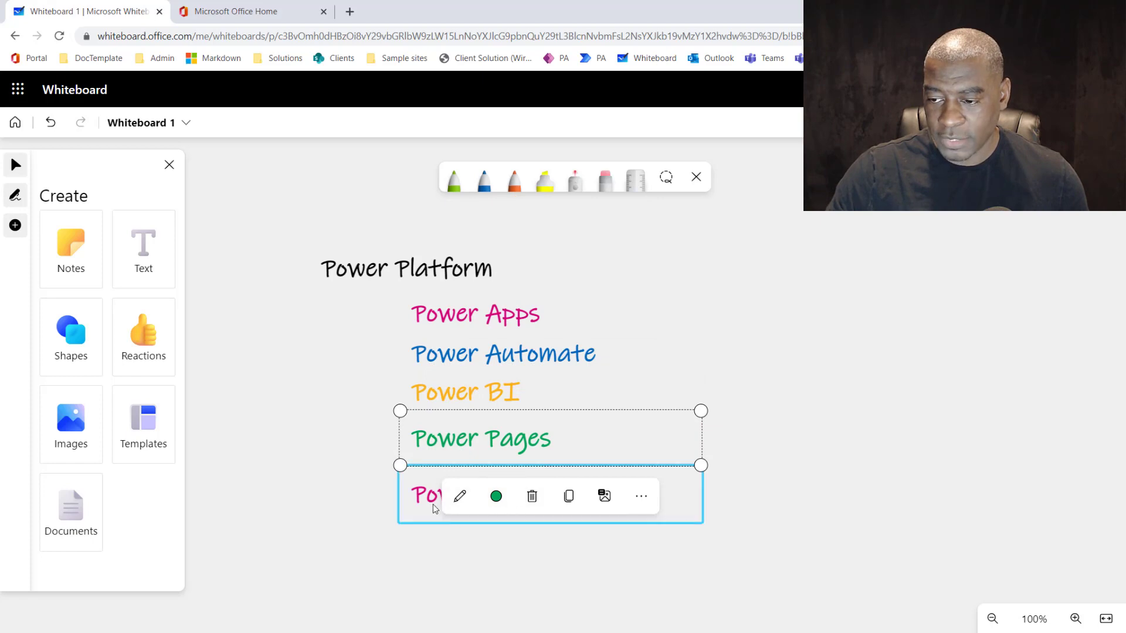
pyautogui.click(806, 500)
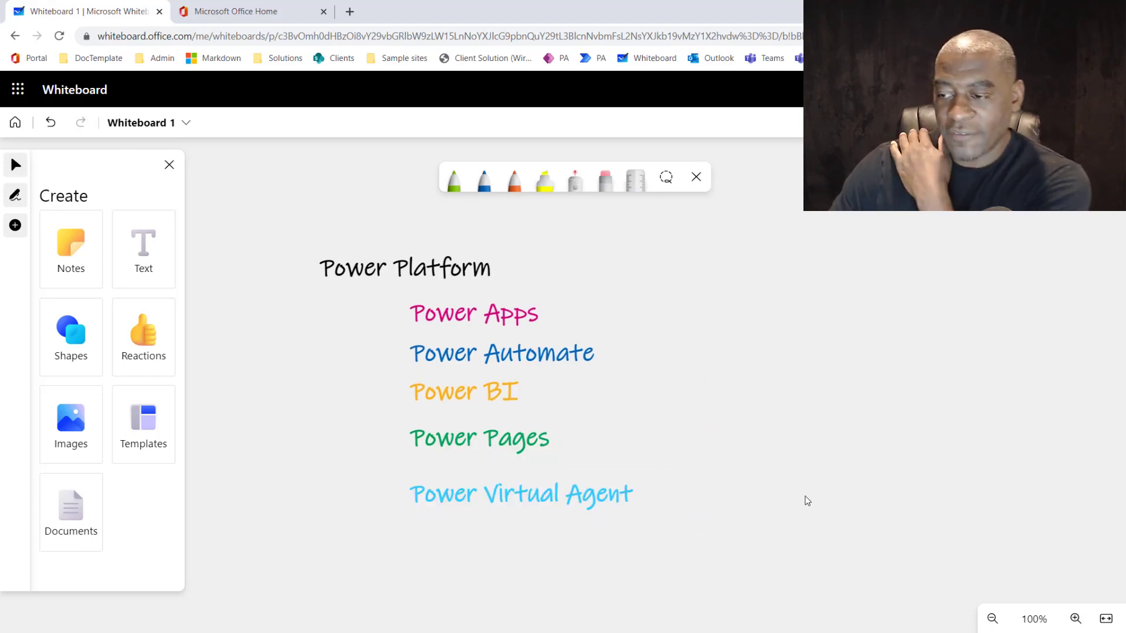